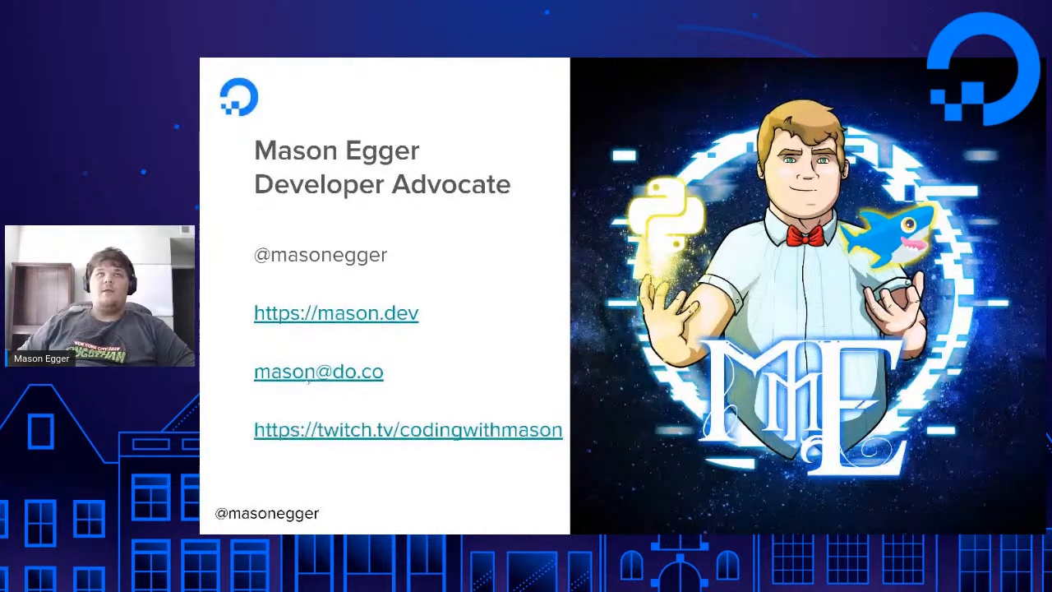
# Advance from the speaker bio slide to slide 3, SSH Keys, comparing password and key logins.
pyautogui.press('Right')
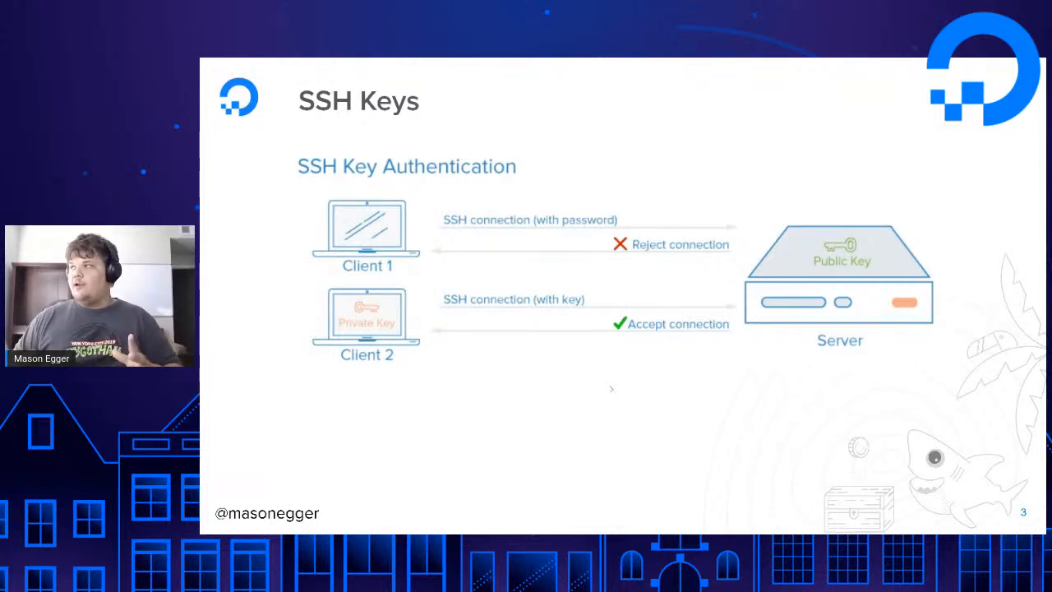
pyautogui.moveTo(783, 398)
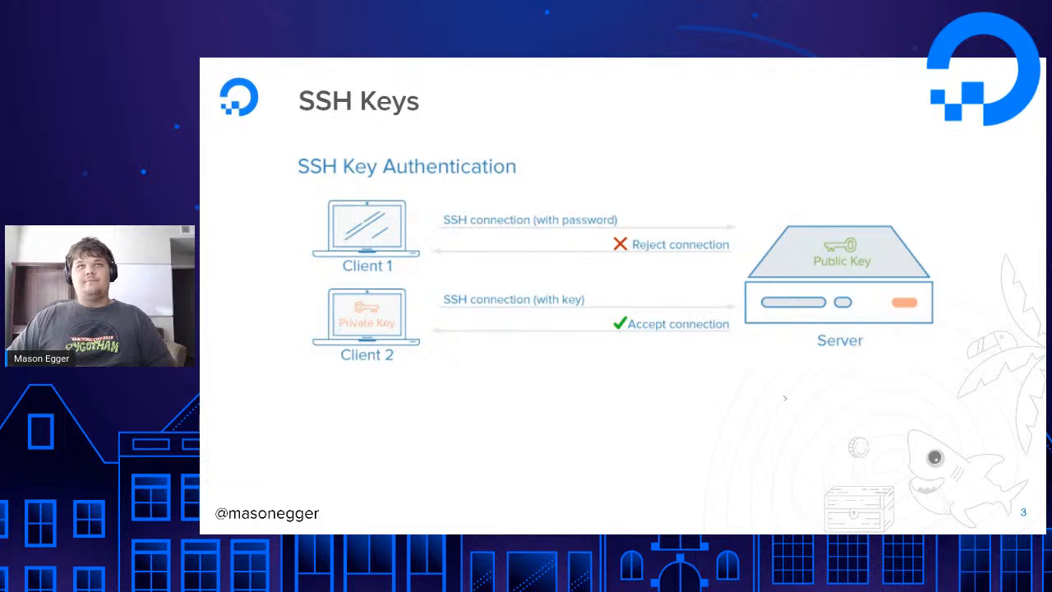
# Advance to slide 4, Firewalls, showing rules allowing HTTP on port 80 and rejecting everything else.
pyautogui.press('Right')
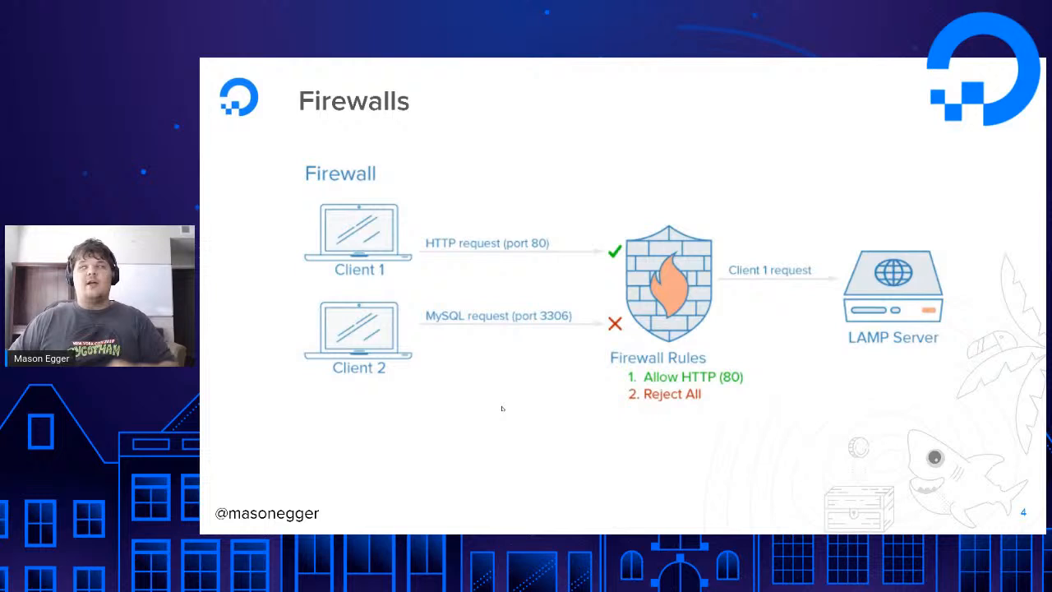
# Advance to slide 5, Virtual Private Clouds, diagramming development, staging and production VPCs.
pyautogui.press('Right')
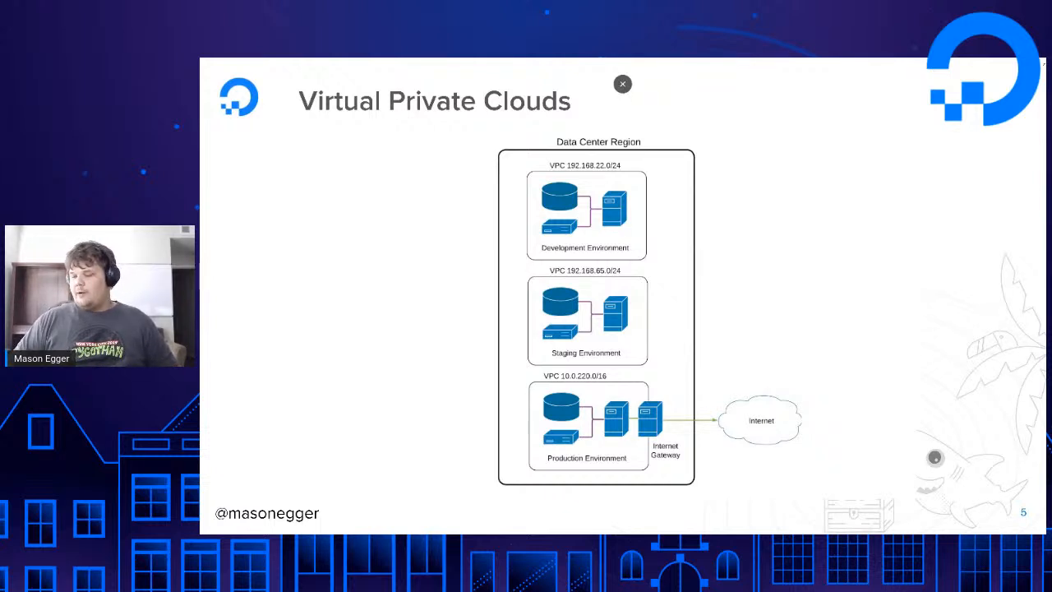
pyautogui.click(621, 82)
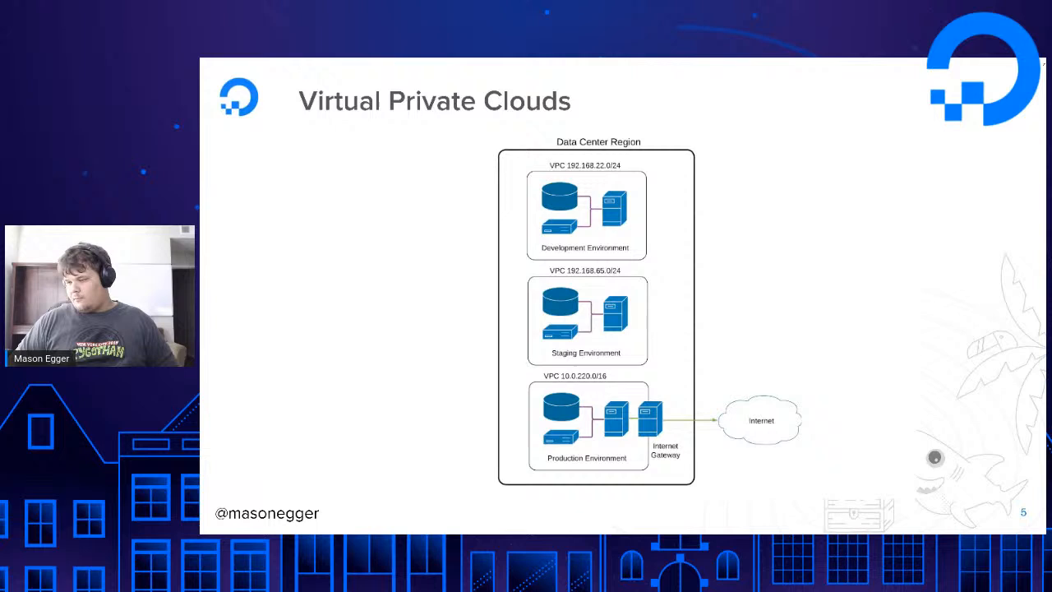